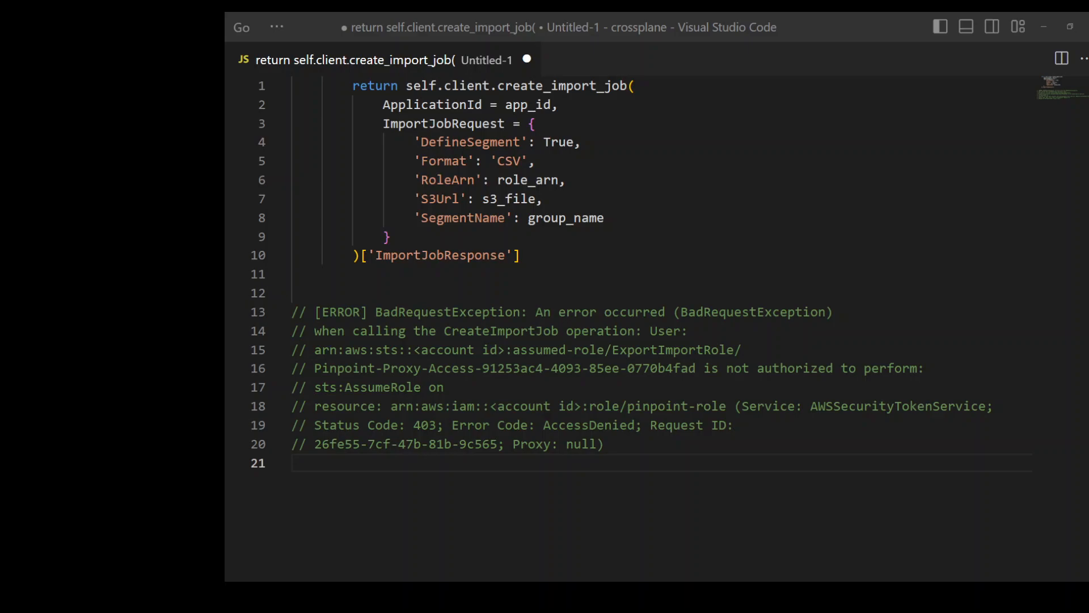
Begin a new IAM role with a custom trust policy for pinpoint.amazonaws.com sts:AssumeRole
{"action": "left_click", "coordinate": [630, 85]}
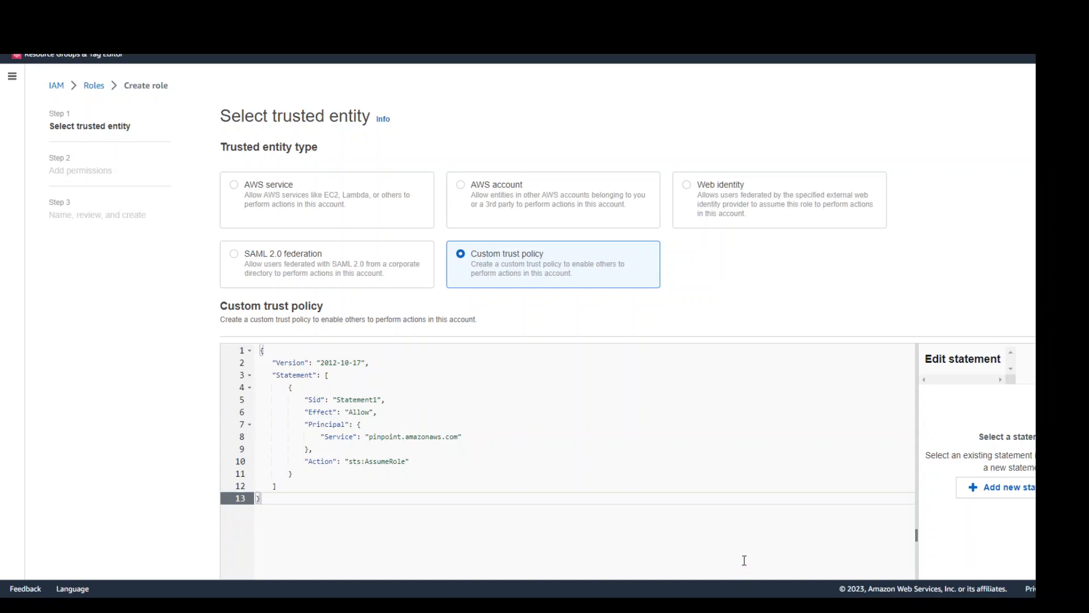
{"action": "mouse_move", "coordinate": [738, 518]}
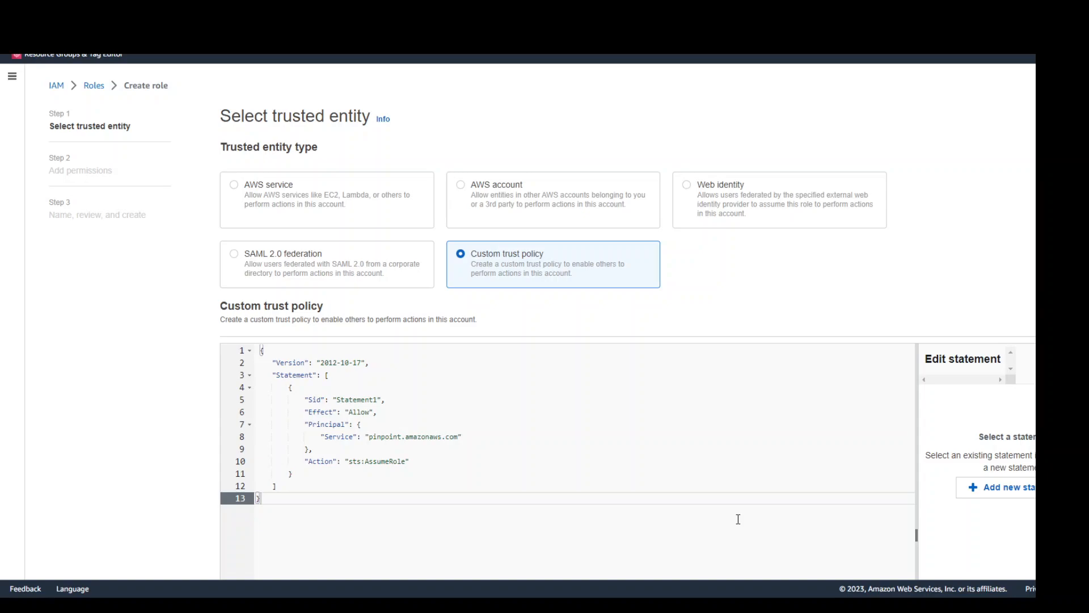
{"action": "mouse_move", "coordinate": [179, 403]}
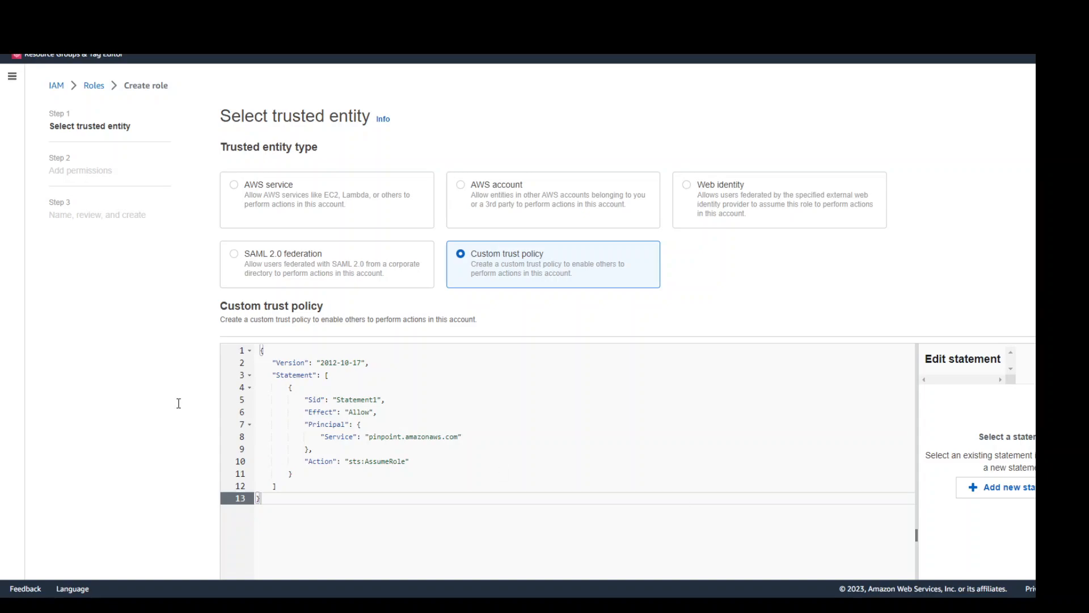